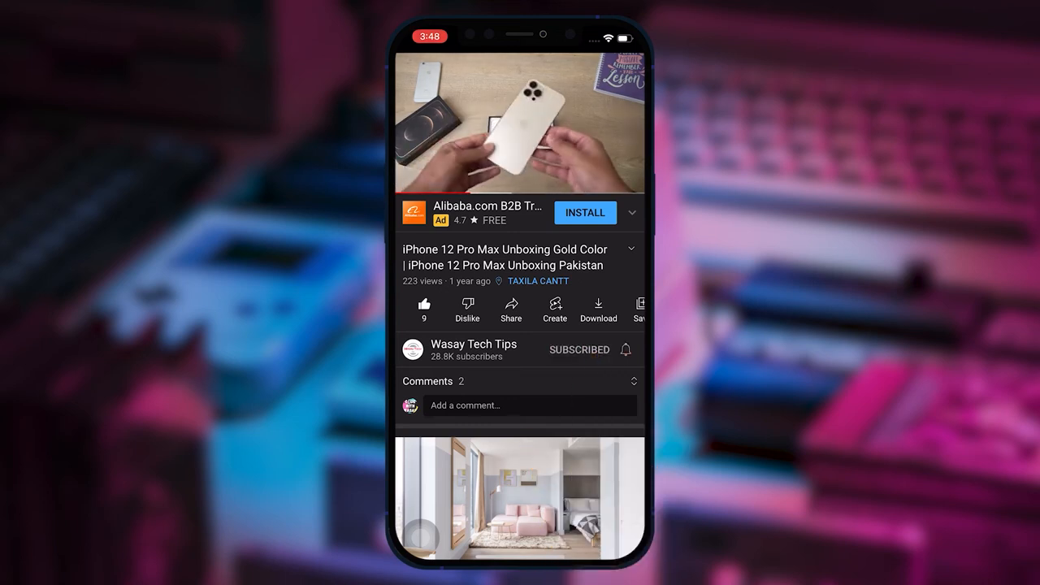
Step: Attempt a paste into empty Local Disk (E:), triggering the Destination Folder Access Denied warning
left_click(625, 350)
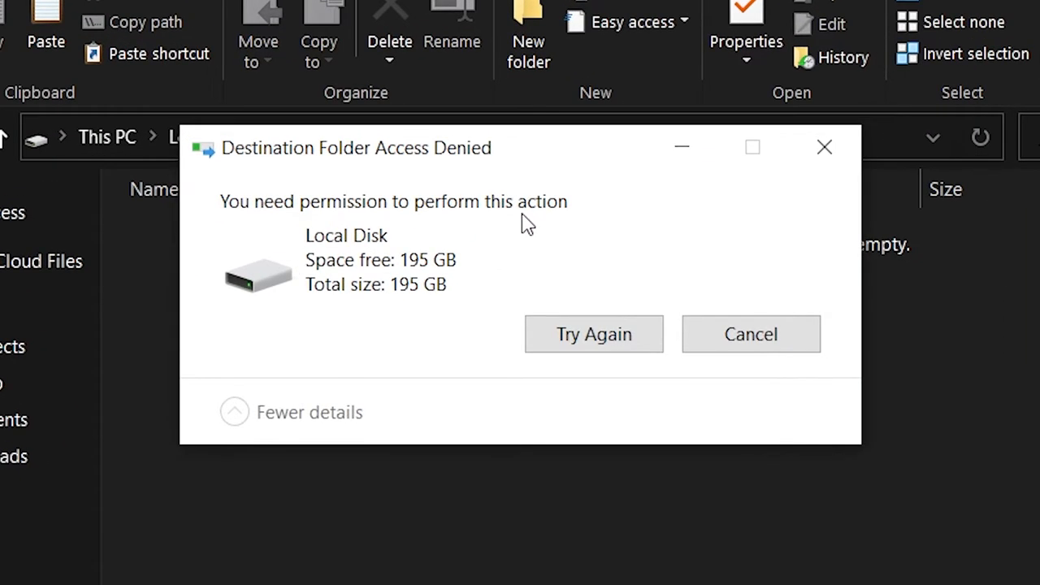
left_click(593, 334)
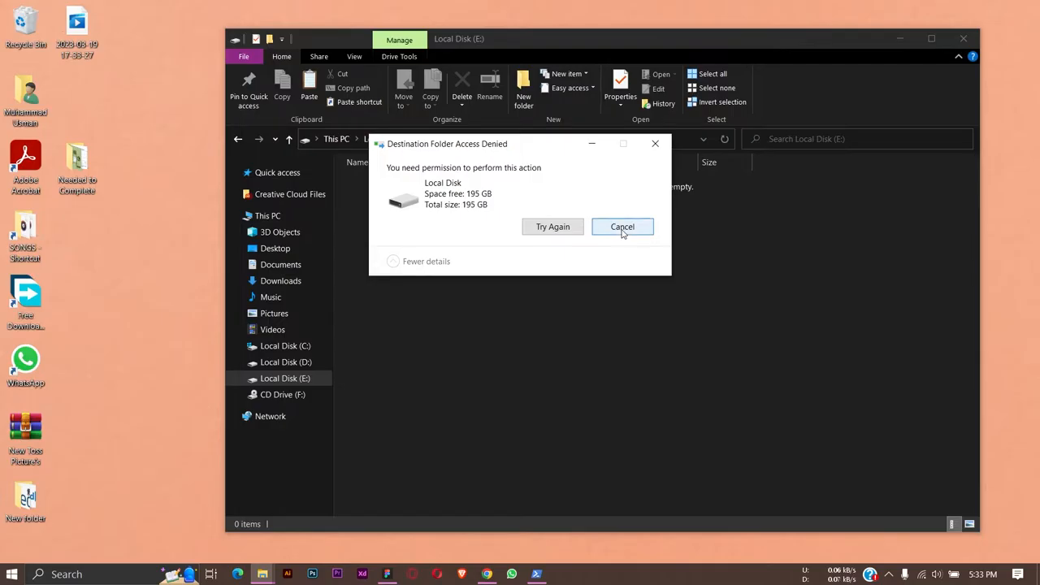
Step: Cancel the warning and view Local Disk (E:) Properties on the Security tab
left_click(623, 226)
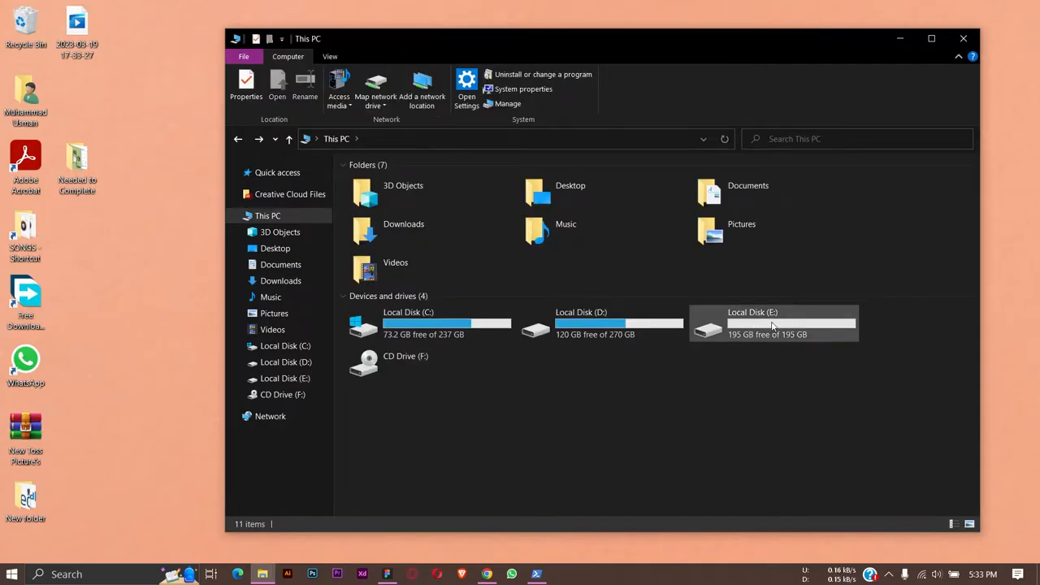
right_click(772, 323)
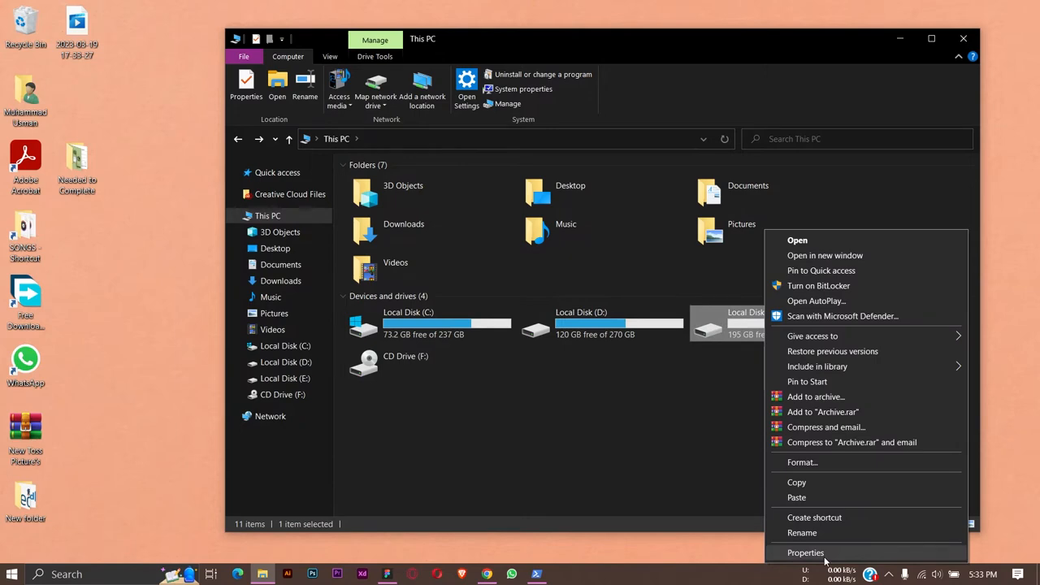
left_click(805, 552)
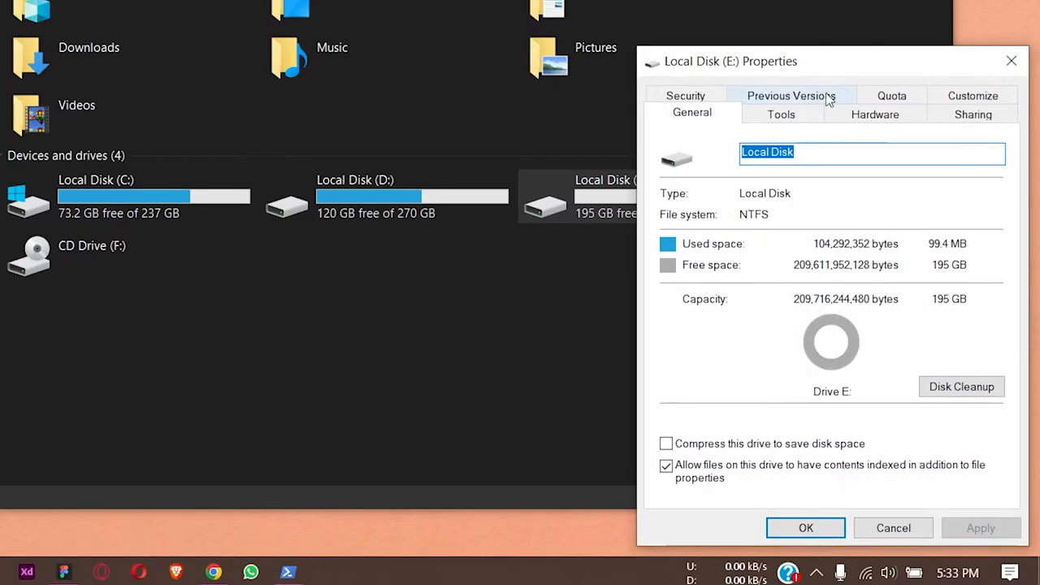
left_click(685, 95)
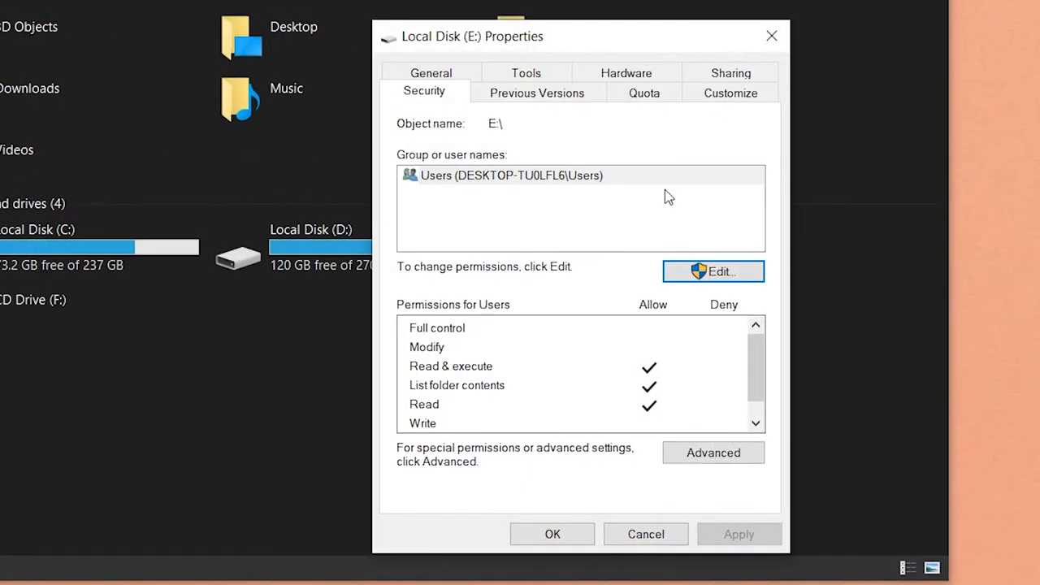
left_click(507, 175)
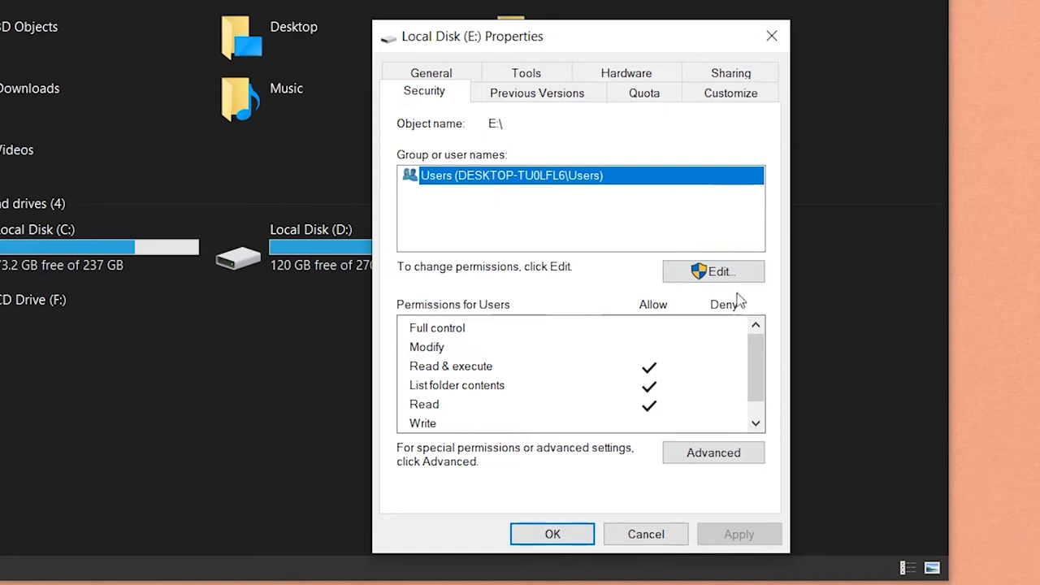
left_click(713, 271)
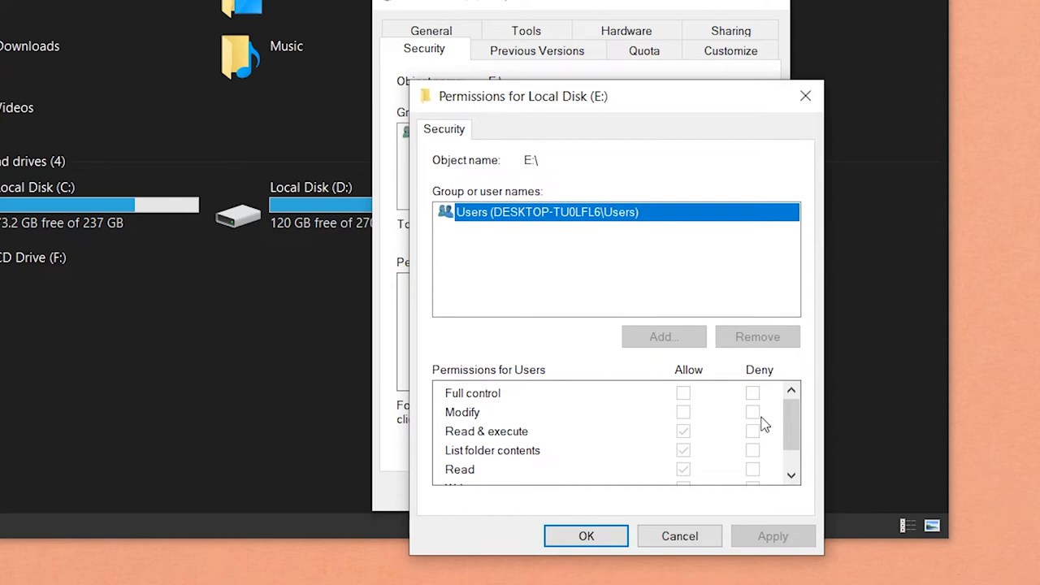
scroll("down", 3)
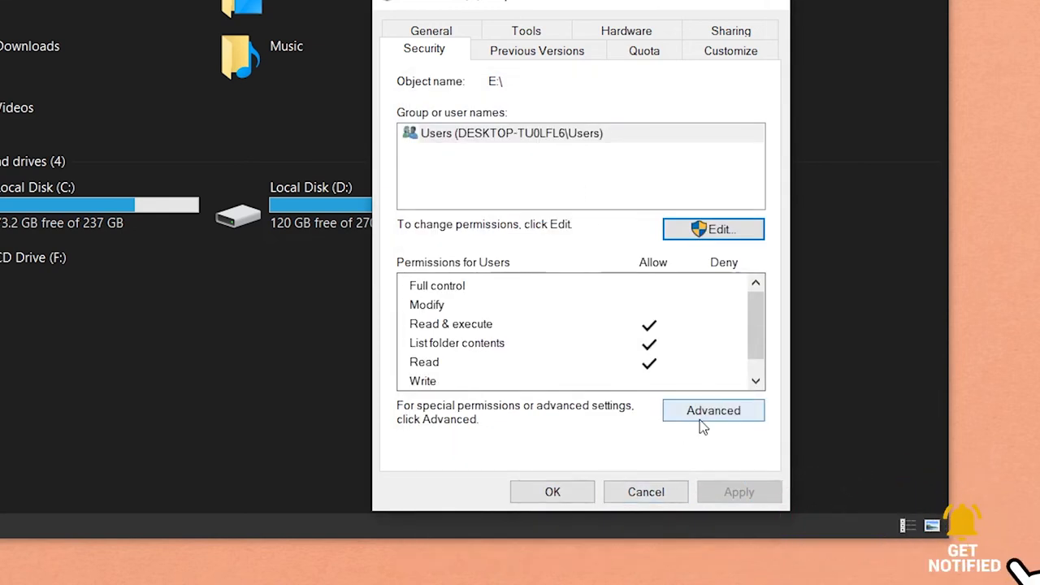
Step: Open Advanced security settings for drive E: and start changing its Owner
left_click(713, 410)
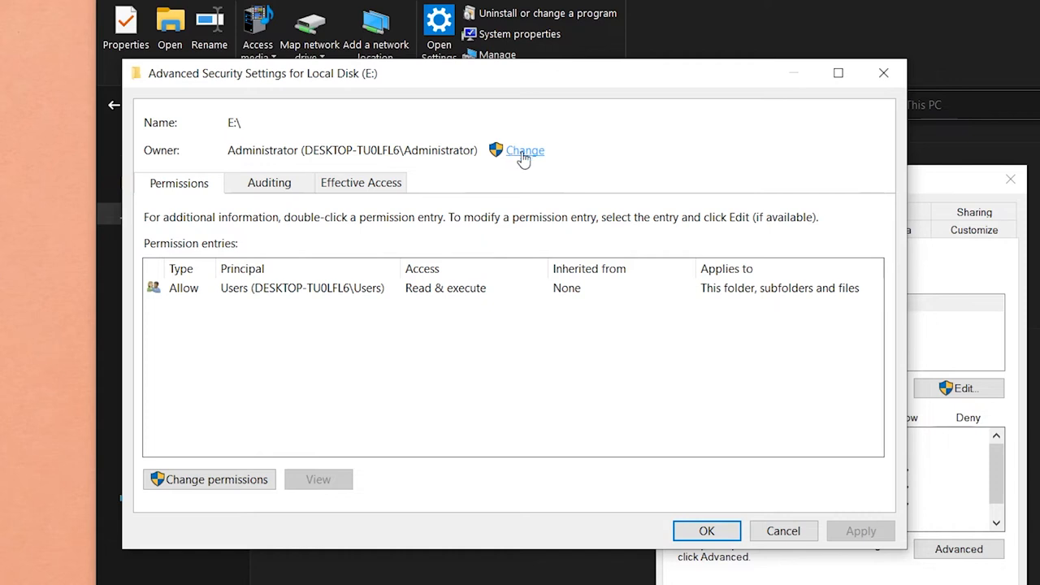
left_click(524, 150)
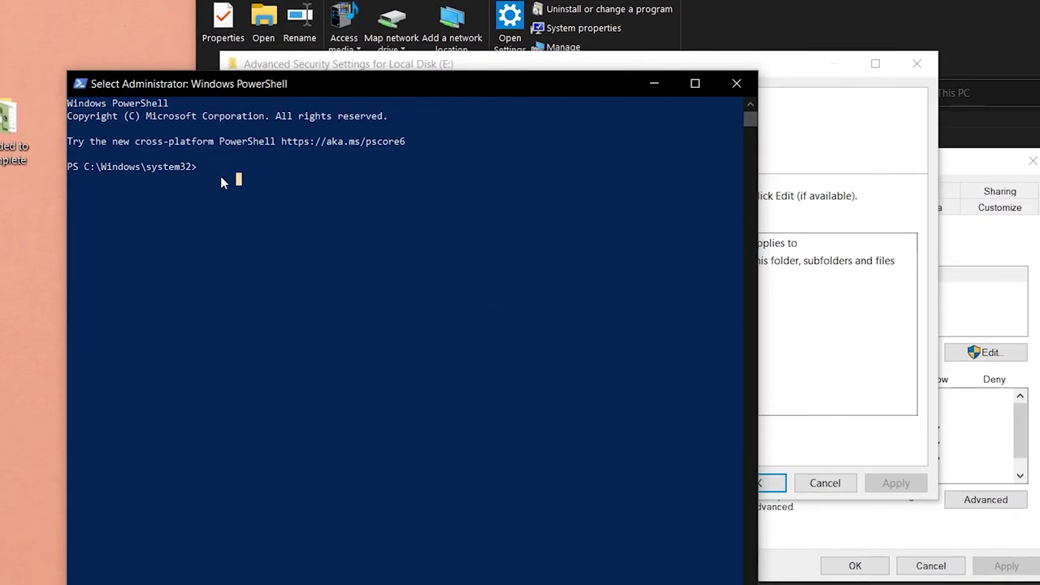
Step: Run $env:username in PowerShell to print the signed-in account name
type("$enc")
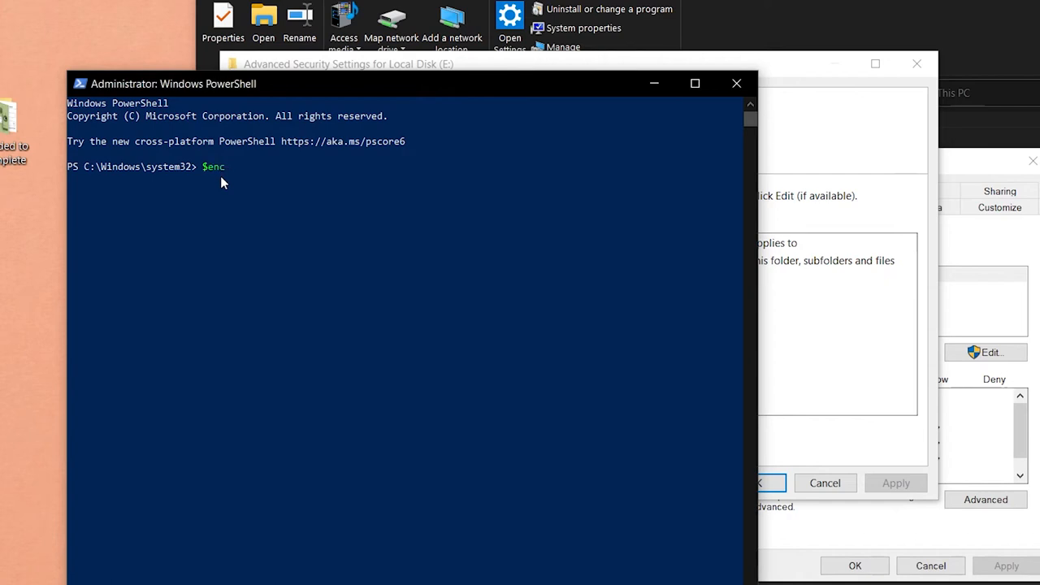
type("env:u")
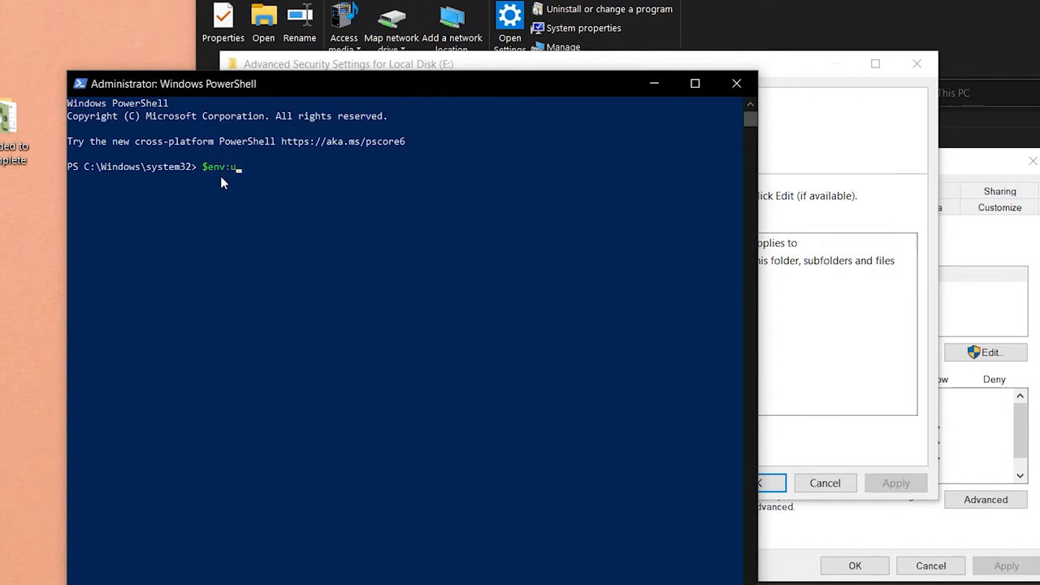
type("sername")
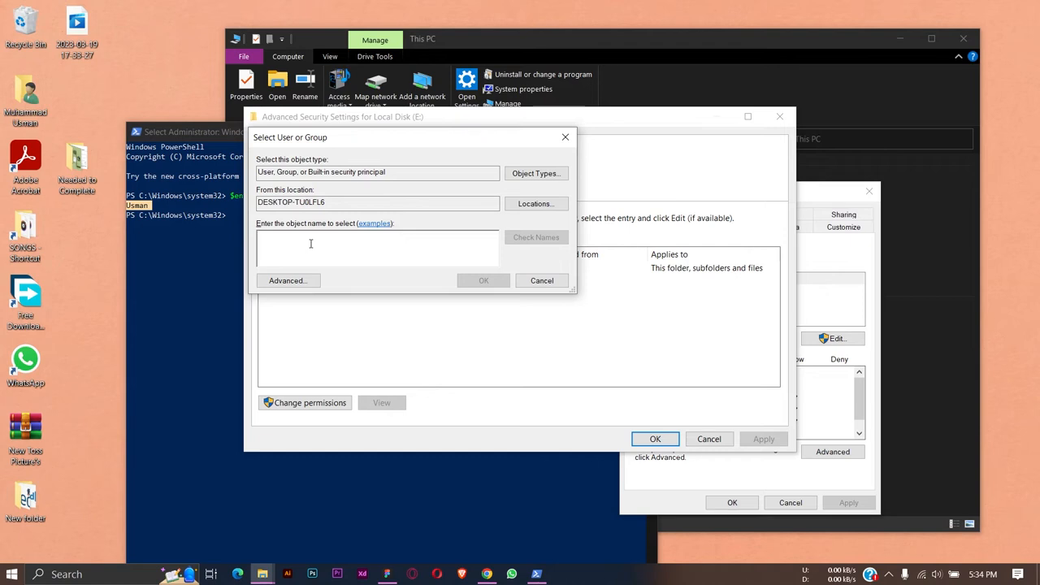
Step: Enter 'Usman', check the name, and confirm it as the drive's new owner
type("Usman")
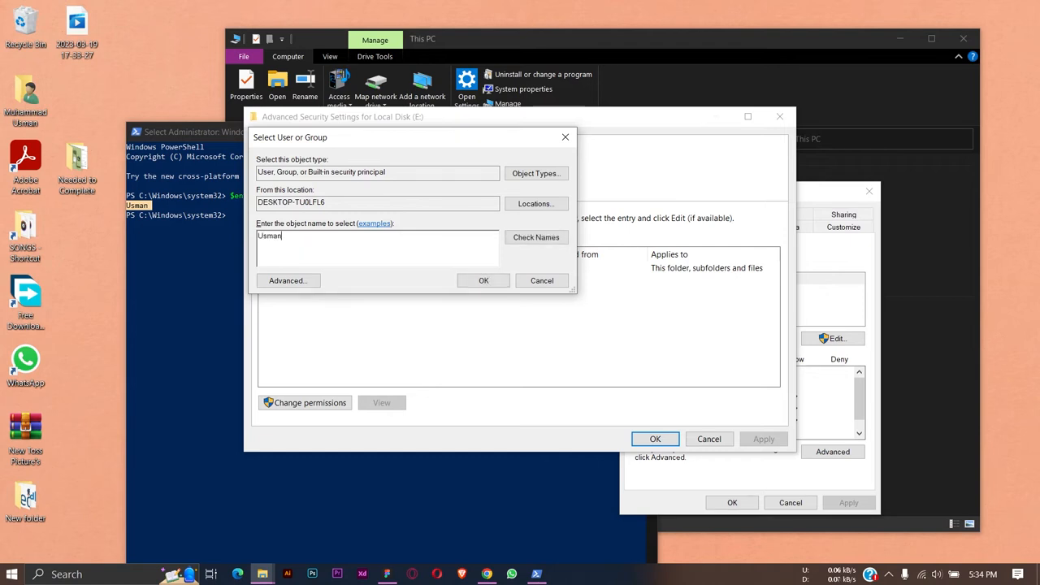
left_click(537, 236)
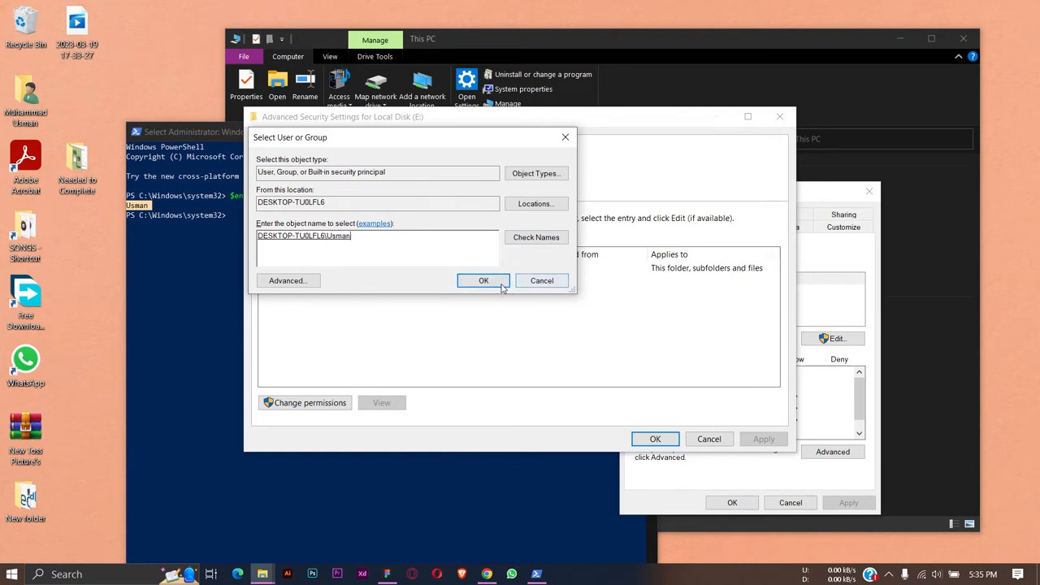
left_click(483, 280)
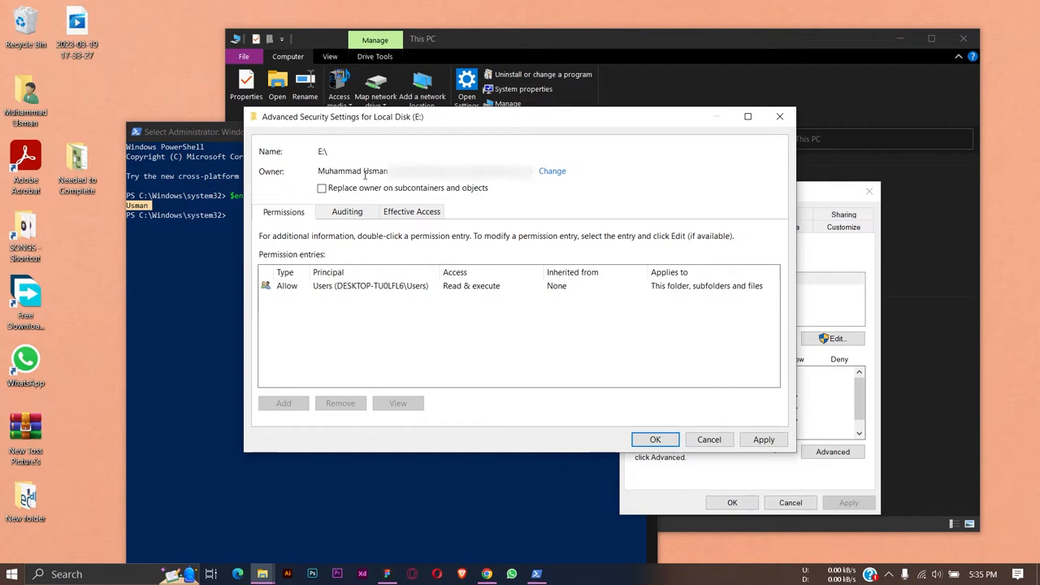
Step: Replace owner on subcontainers and objects, apply, and accept Full Control replacement
left_click(321, 187)
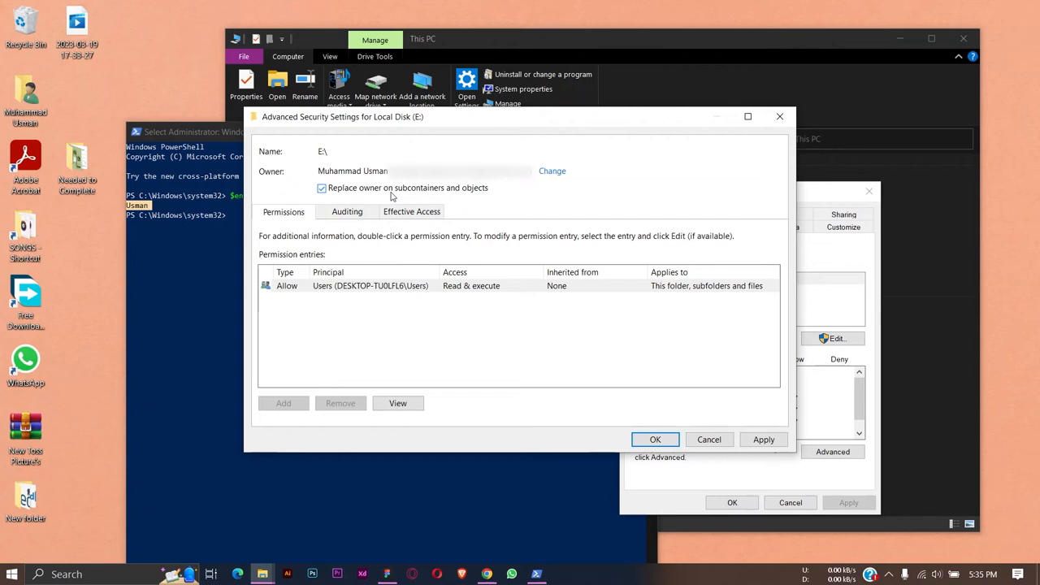
left_click(763, 440)
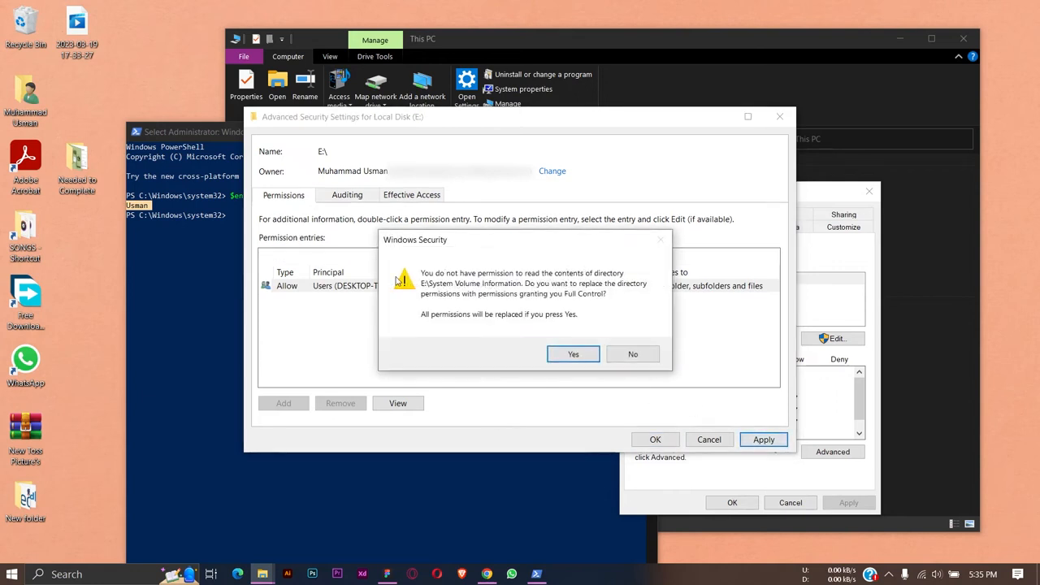
mouse_move(565, 294)
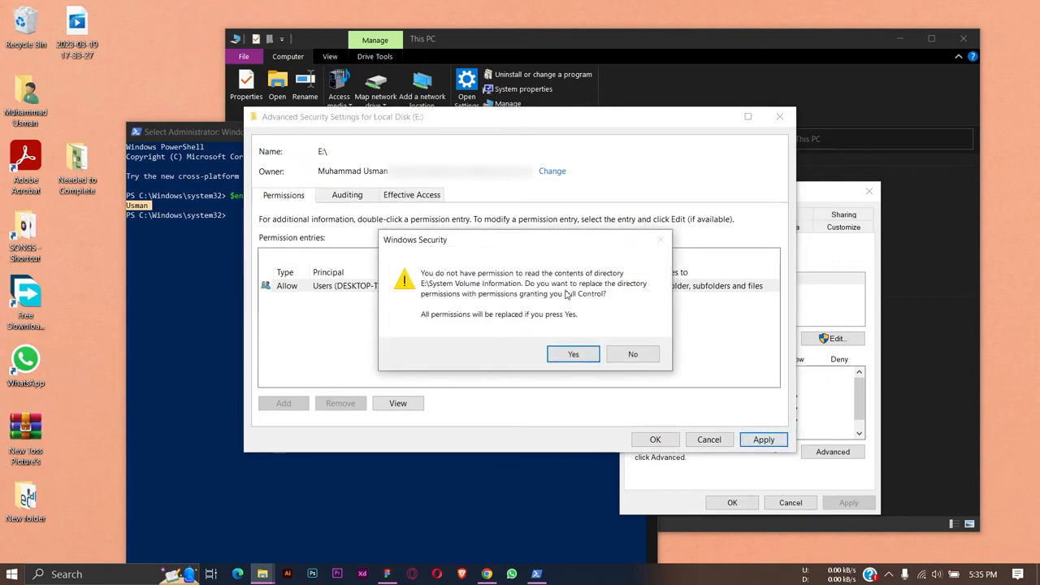
mouse_move(577, 304)
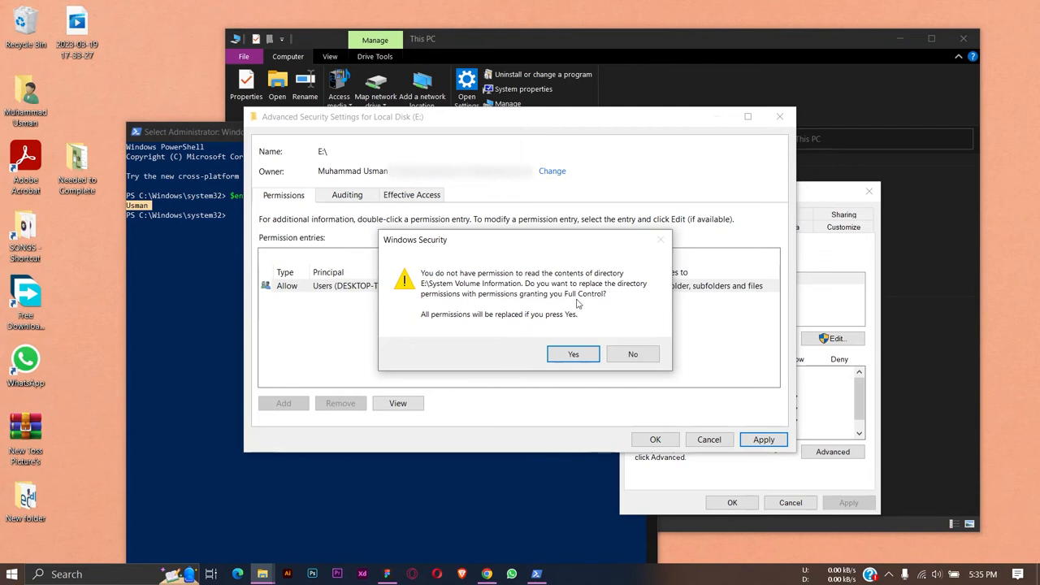
mouse_move(485, 339)
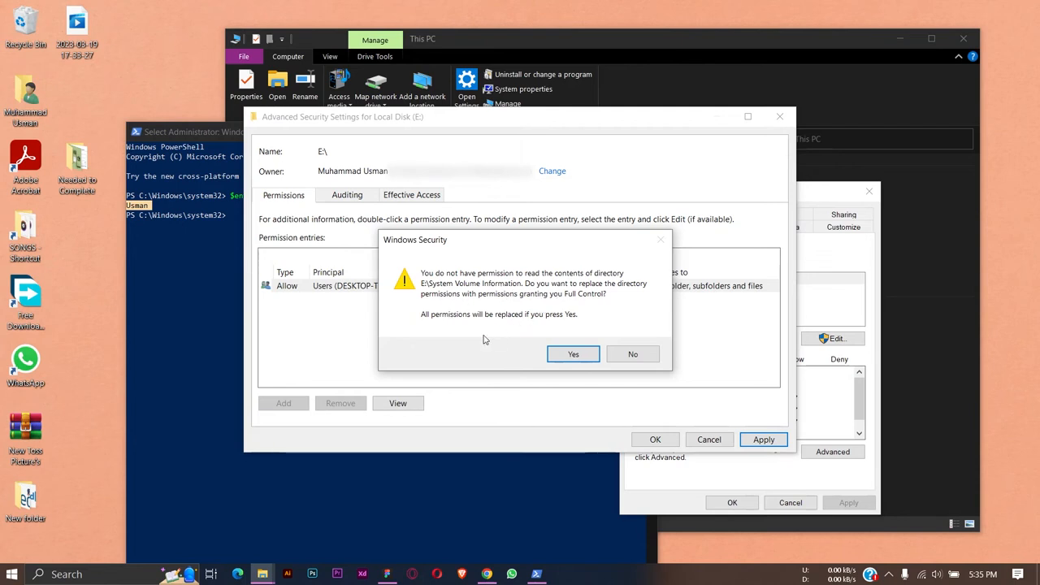
left_click(573, 354)
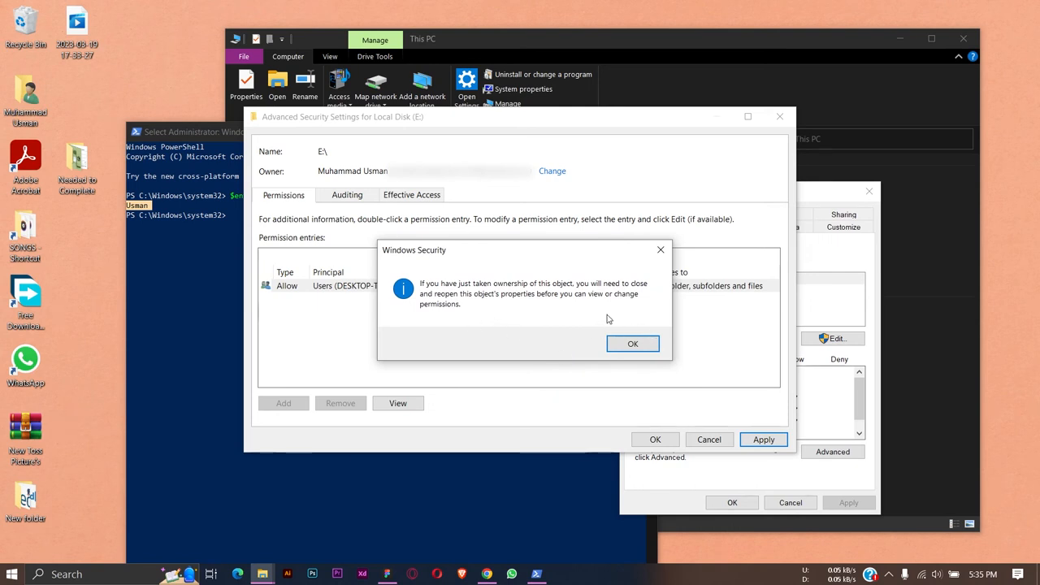
mouse_move(605, 335)
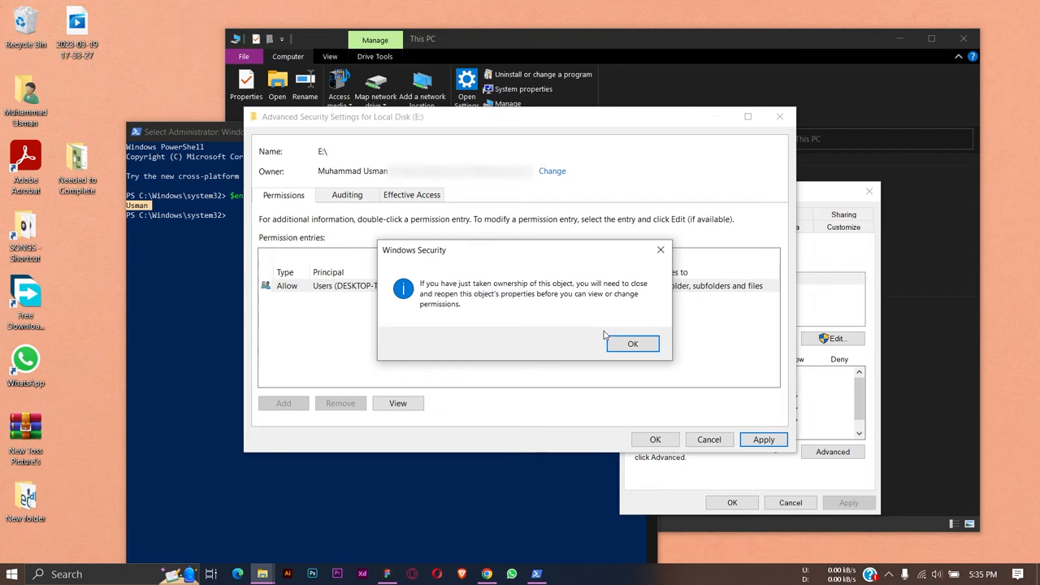
Step: Acknowledge the reopen-properties notice, close E: Properties, and return to This PC
left_click(633, 343)
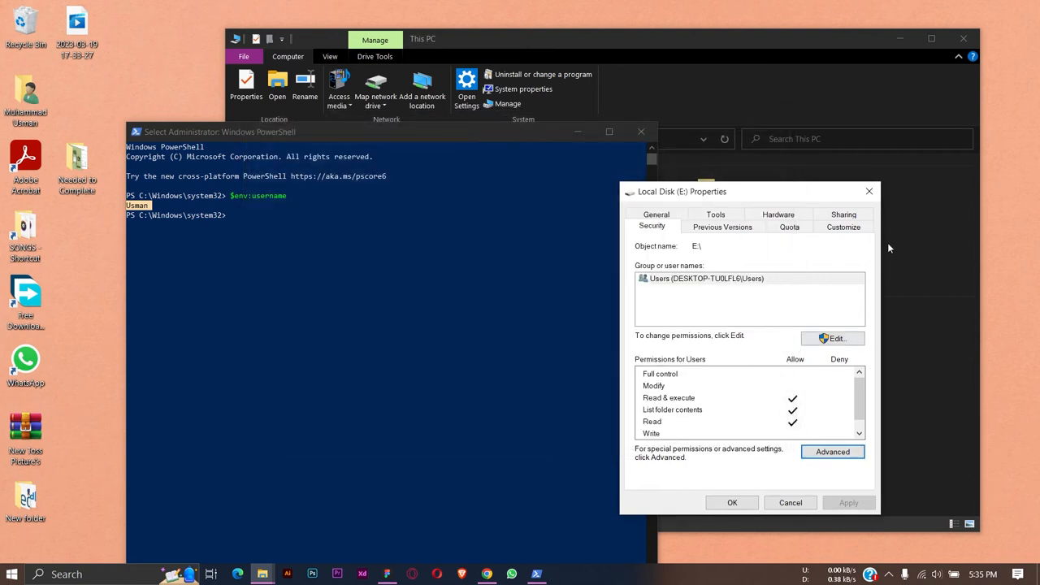
left_click(790, 502)
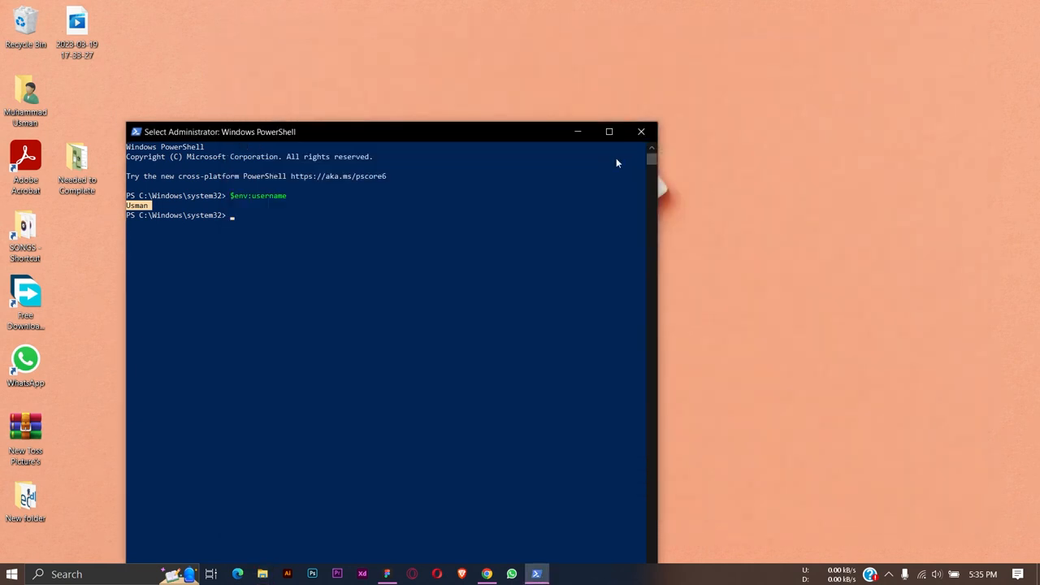
left_click(261, 573)
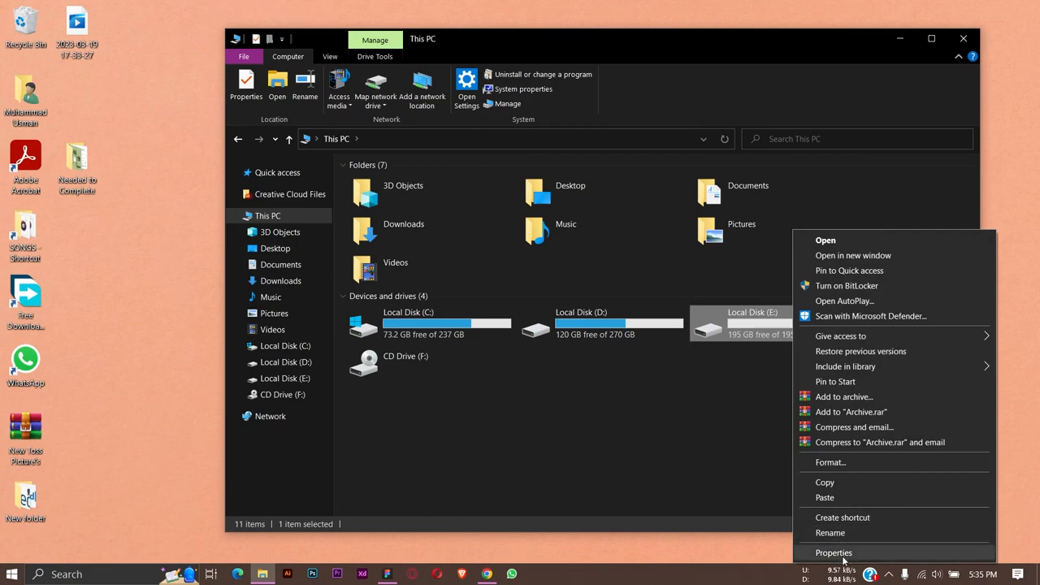
Step: Allow Full control for Users on Local Disk (E:), then open the empty drive
left_click(831, 551)
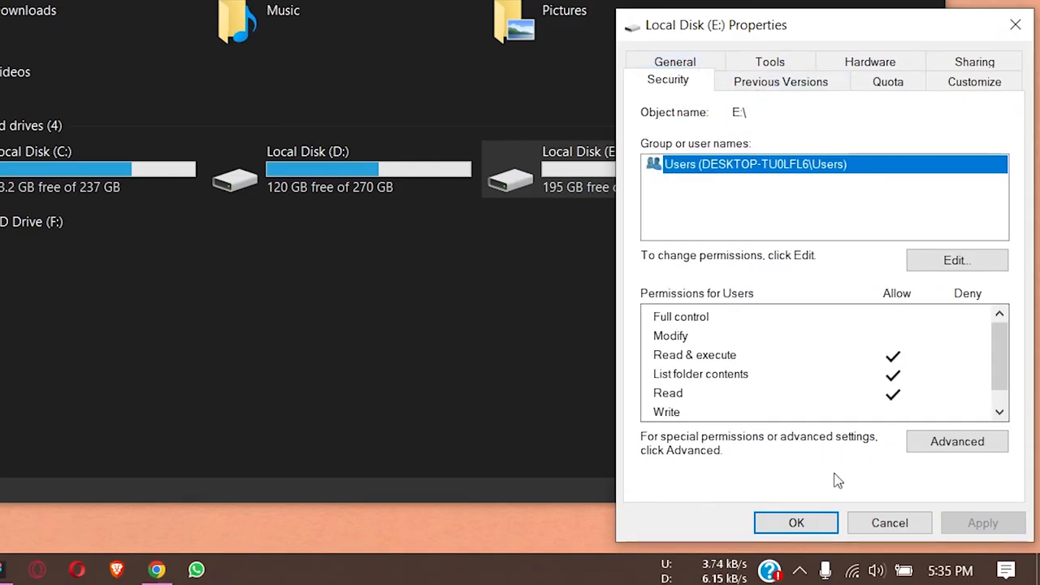
left_click(957, 260)
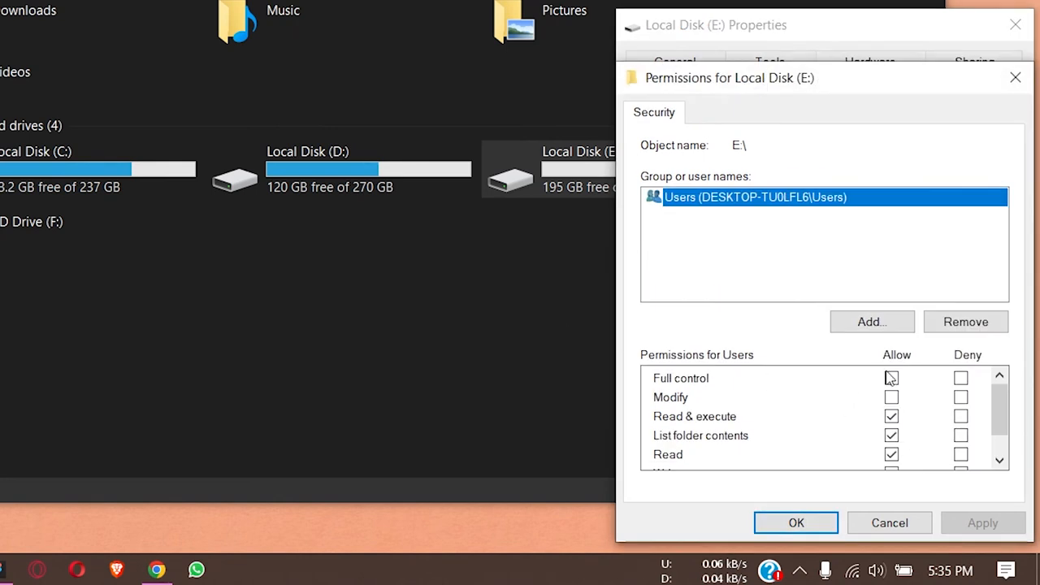
left_click(892, 378)
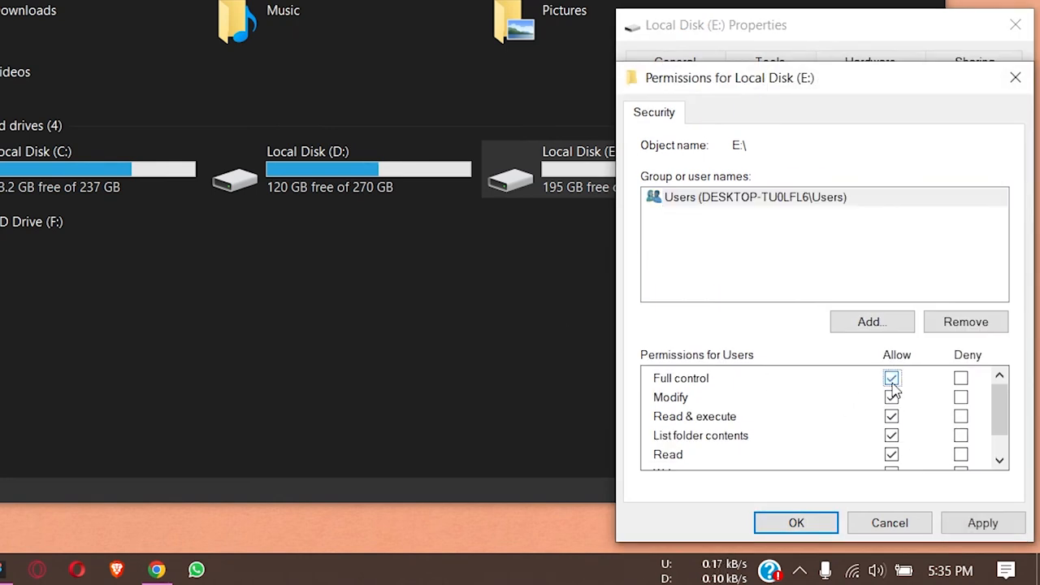
scroll("down", 3)
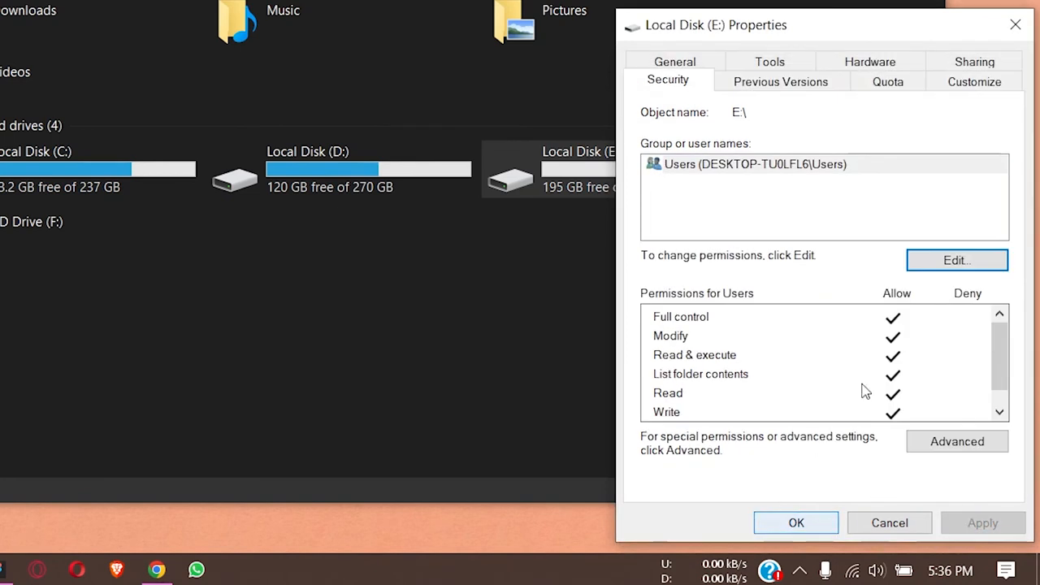
left_click(889, 522)
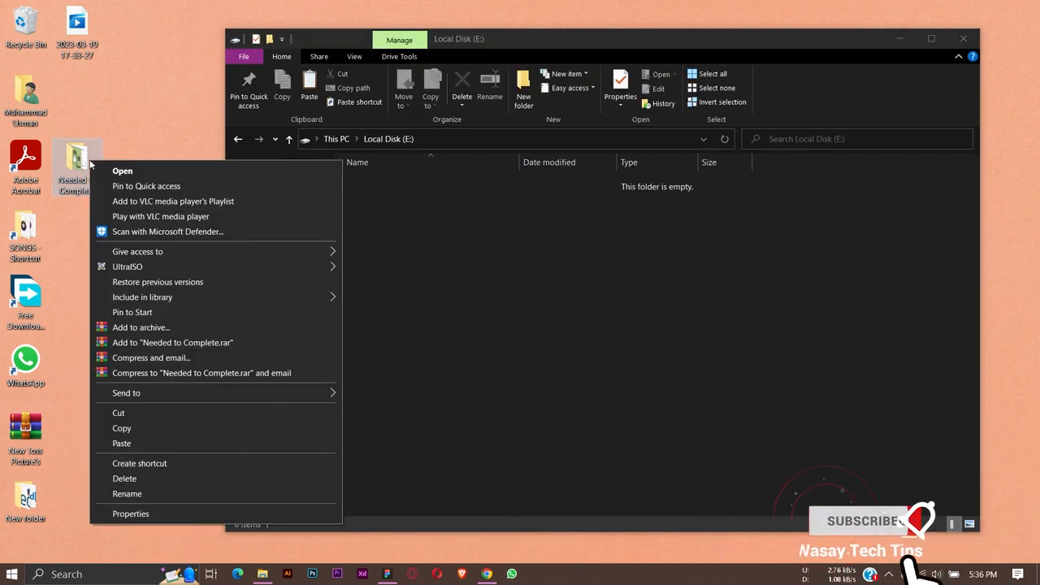
left_click(505, 290)
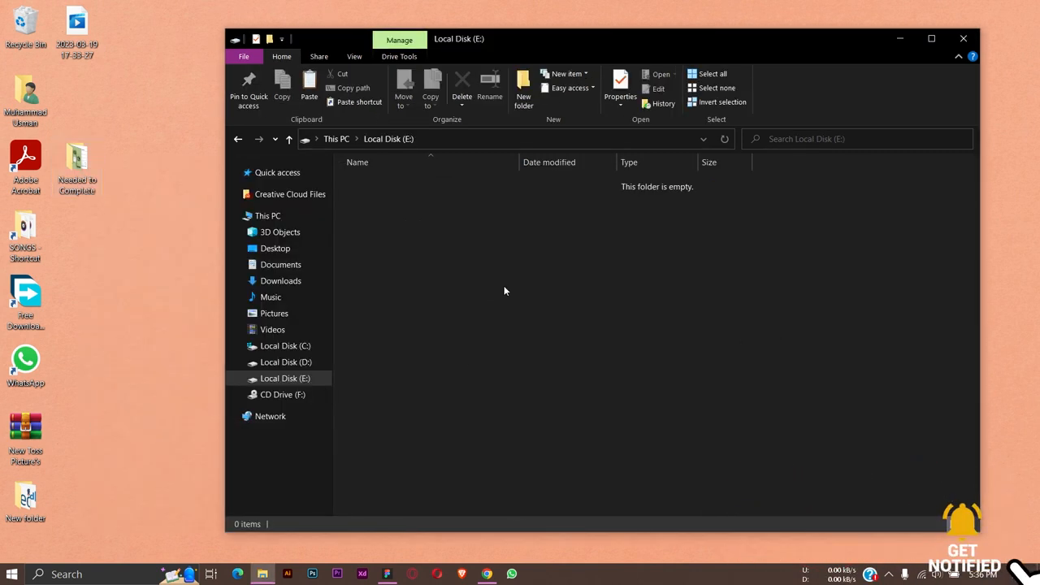